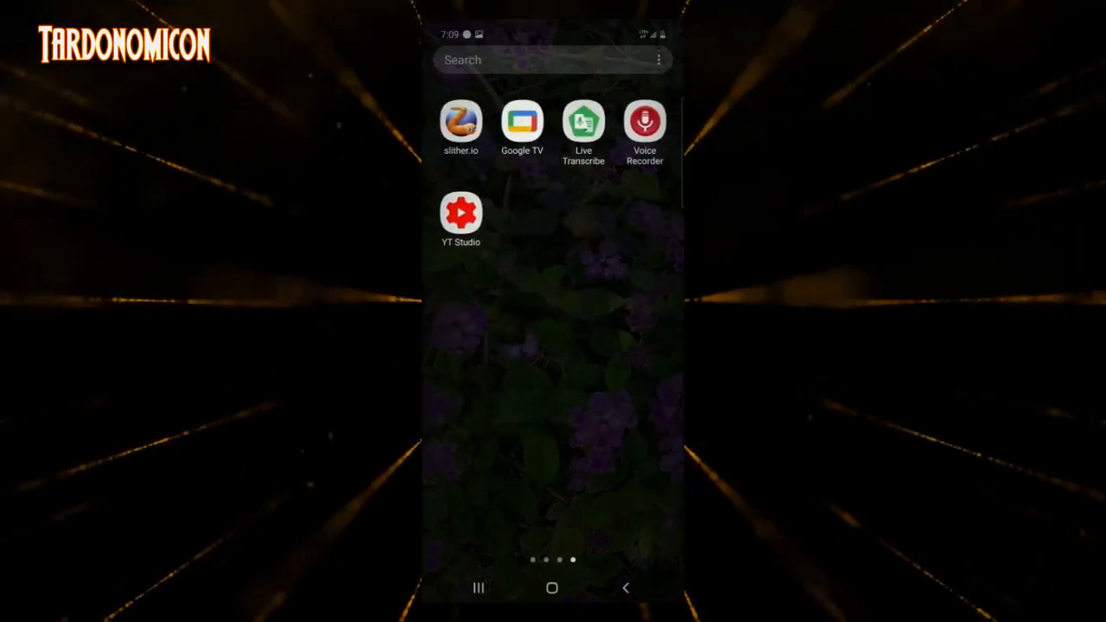
- Launch YT Studio and scroll the Dashboard down to the published video comments
{"action": "left_click", "coordinate": [461, 211]}
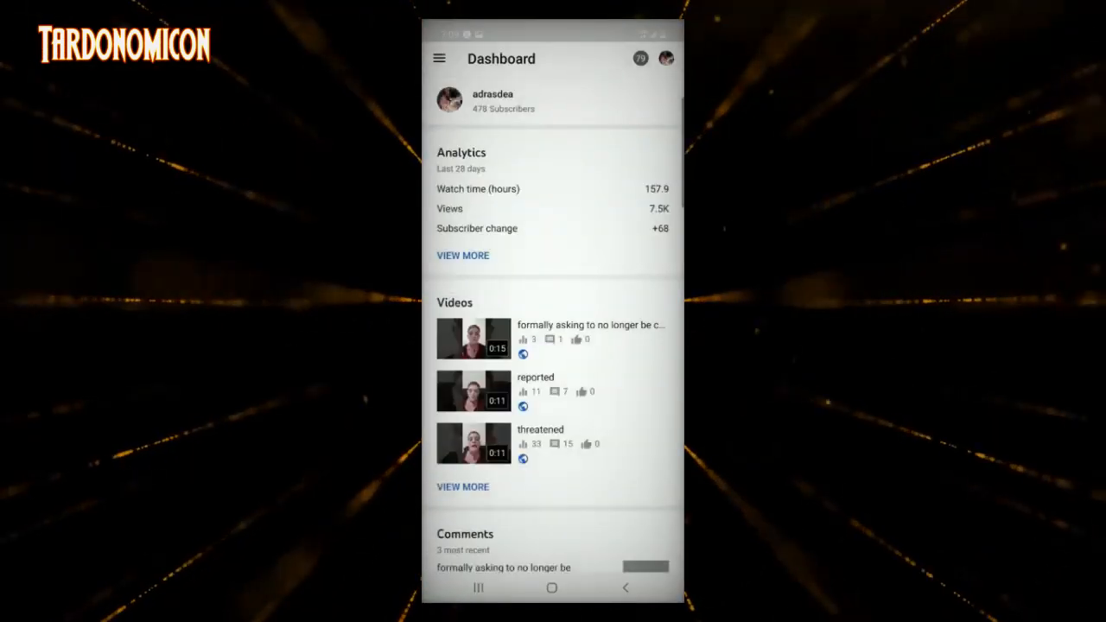
{"action": "scroll", "scroll_direction": "down", "scroll_amount": 3}
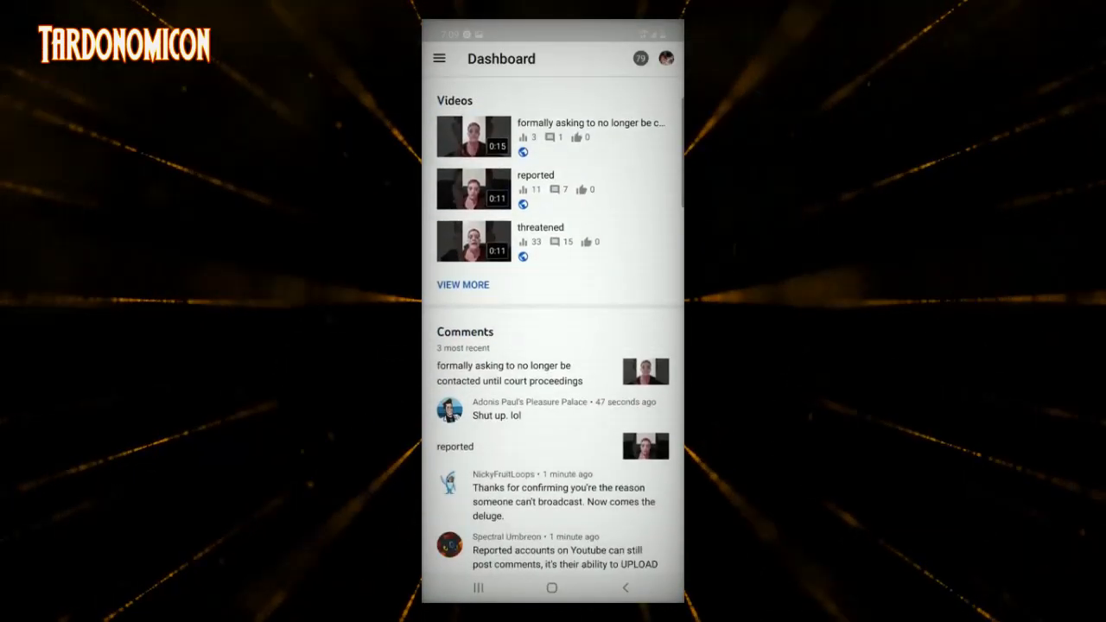
{"action": "scroll", "scroll_direction": "down", "scroll_amount": 3}
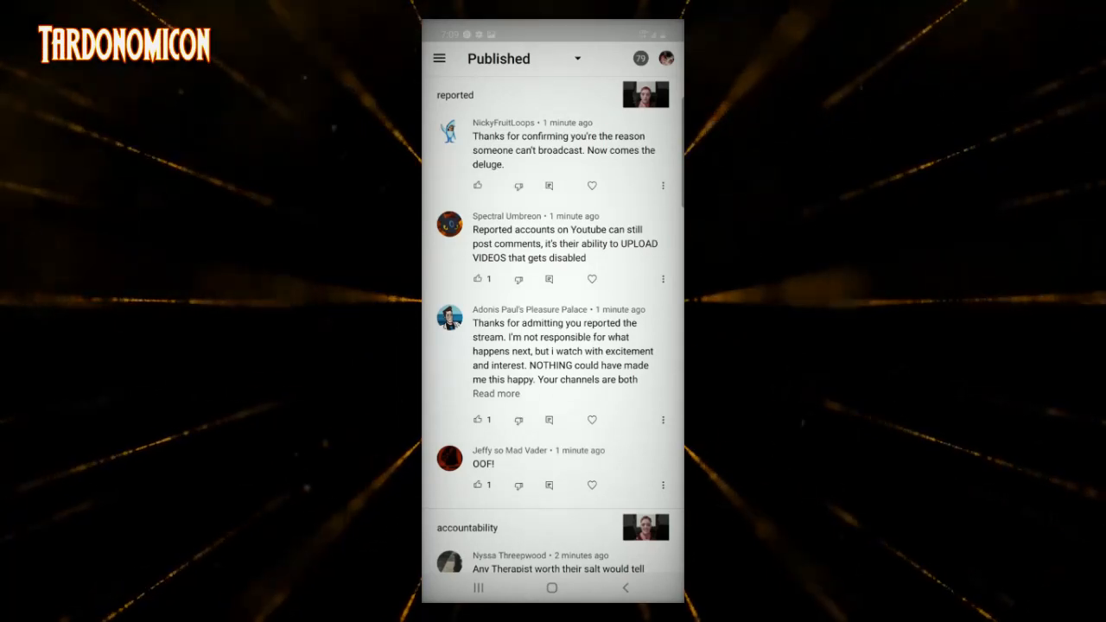
- Exit YT Studio to the Android home screen and swipe across its pages
{"action": "left_click", "coordinate": [496, 394]}
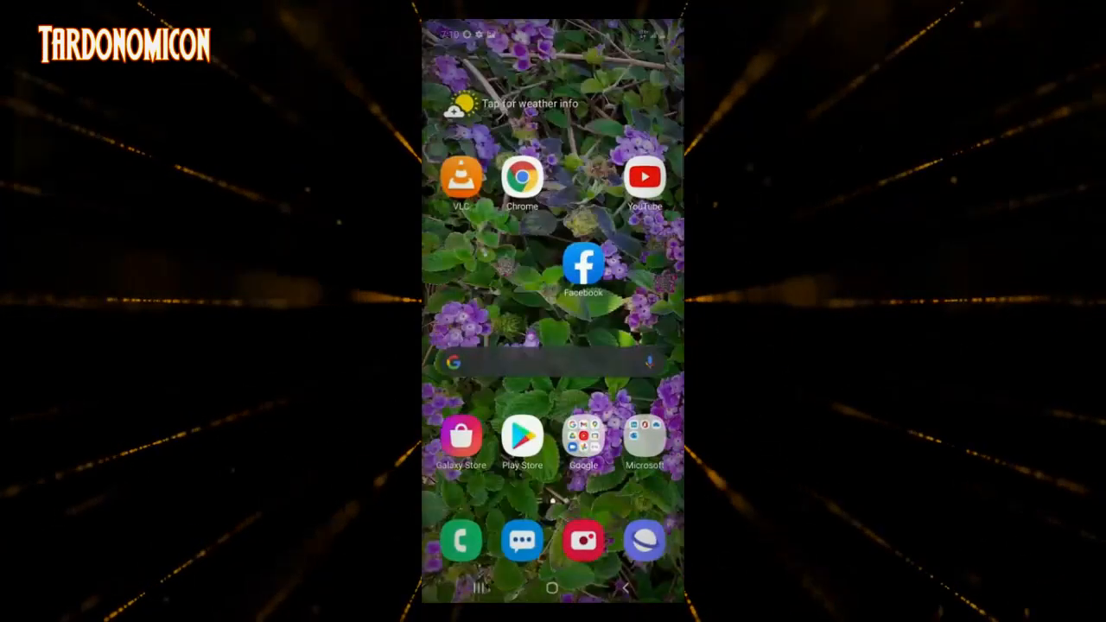
{"action": "scroll", "scroll_direction": "left", "scroll_amount": 3}
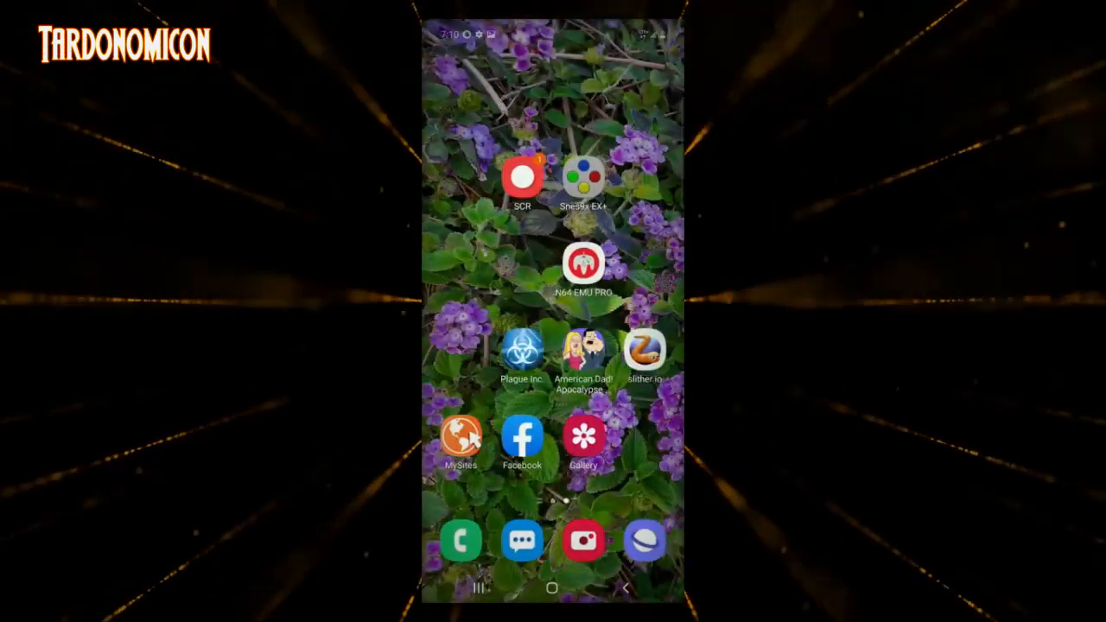